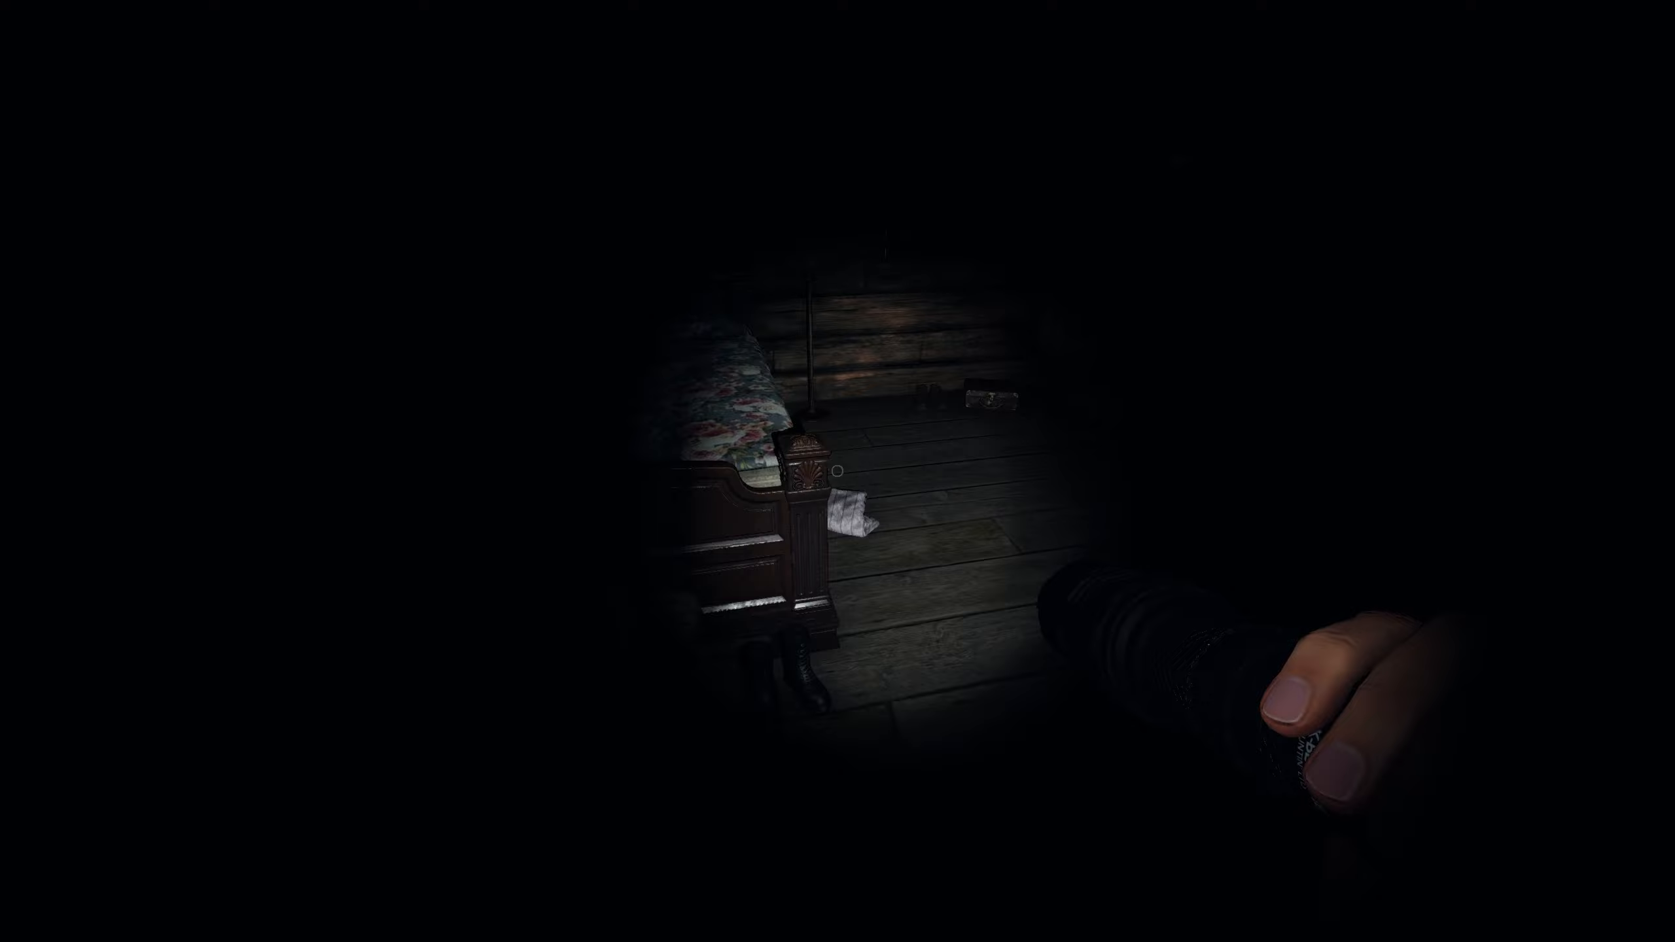
pyautogui.moveTo(837, 471)
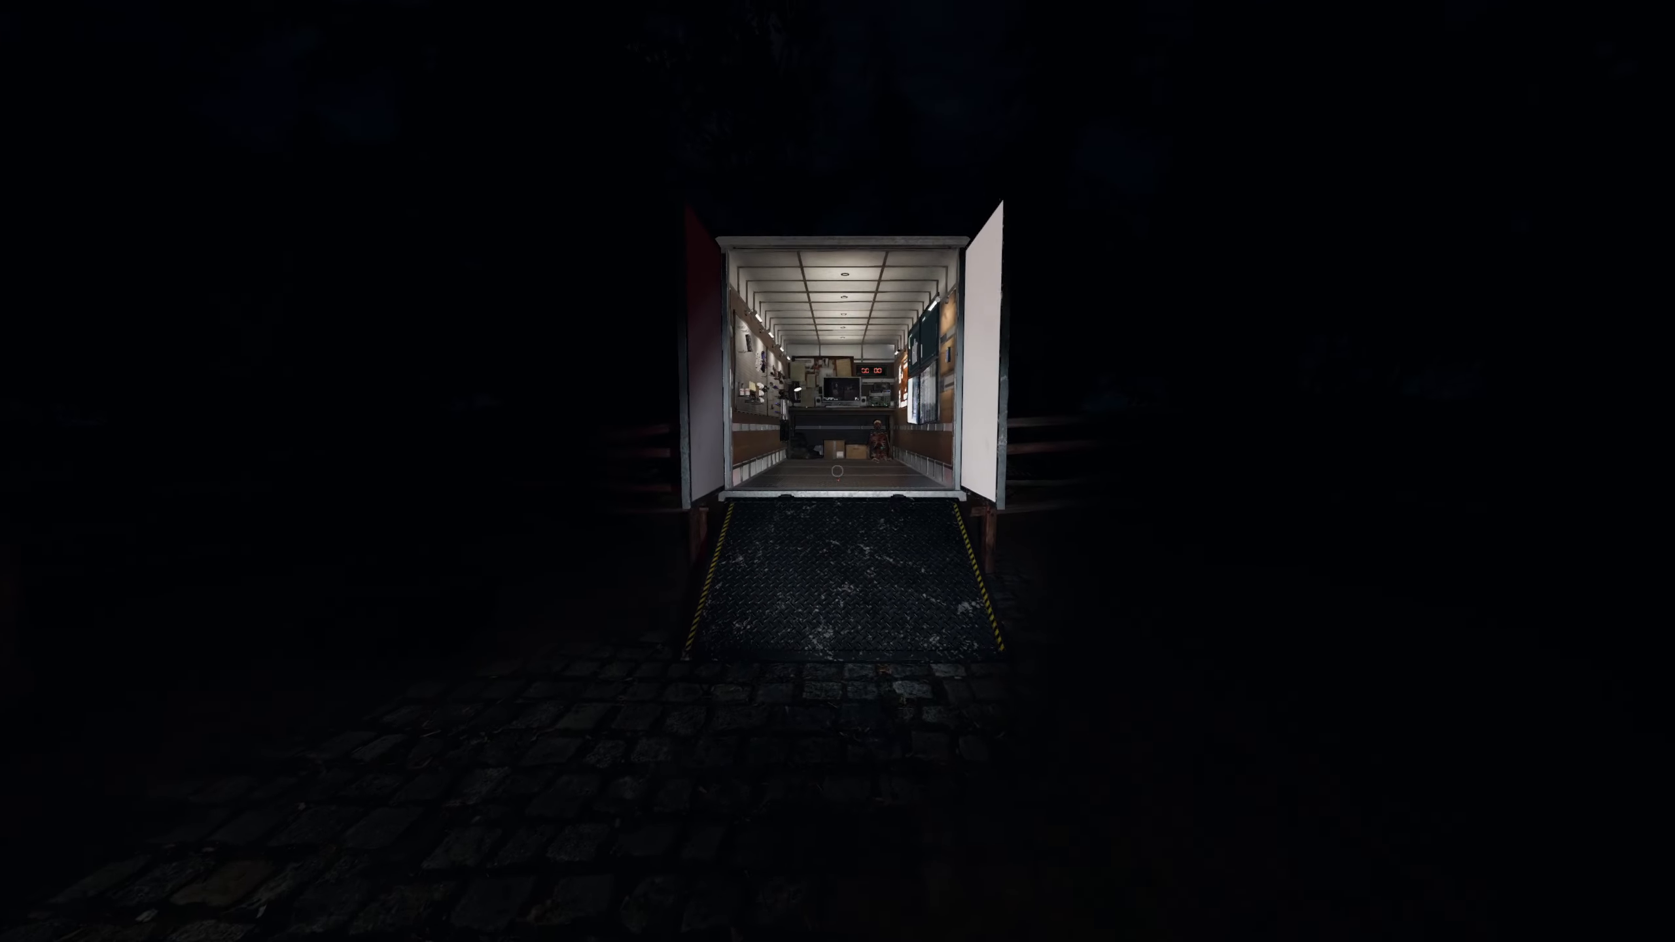
pyautogui.moveTo(838, 471)
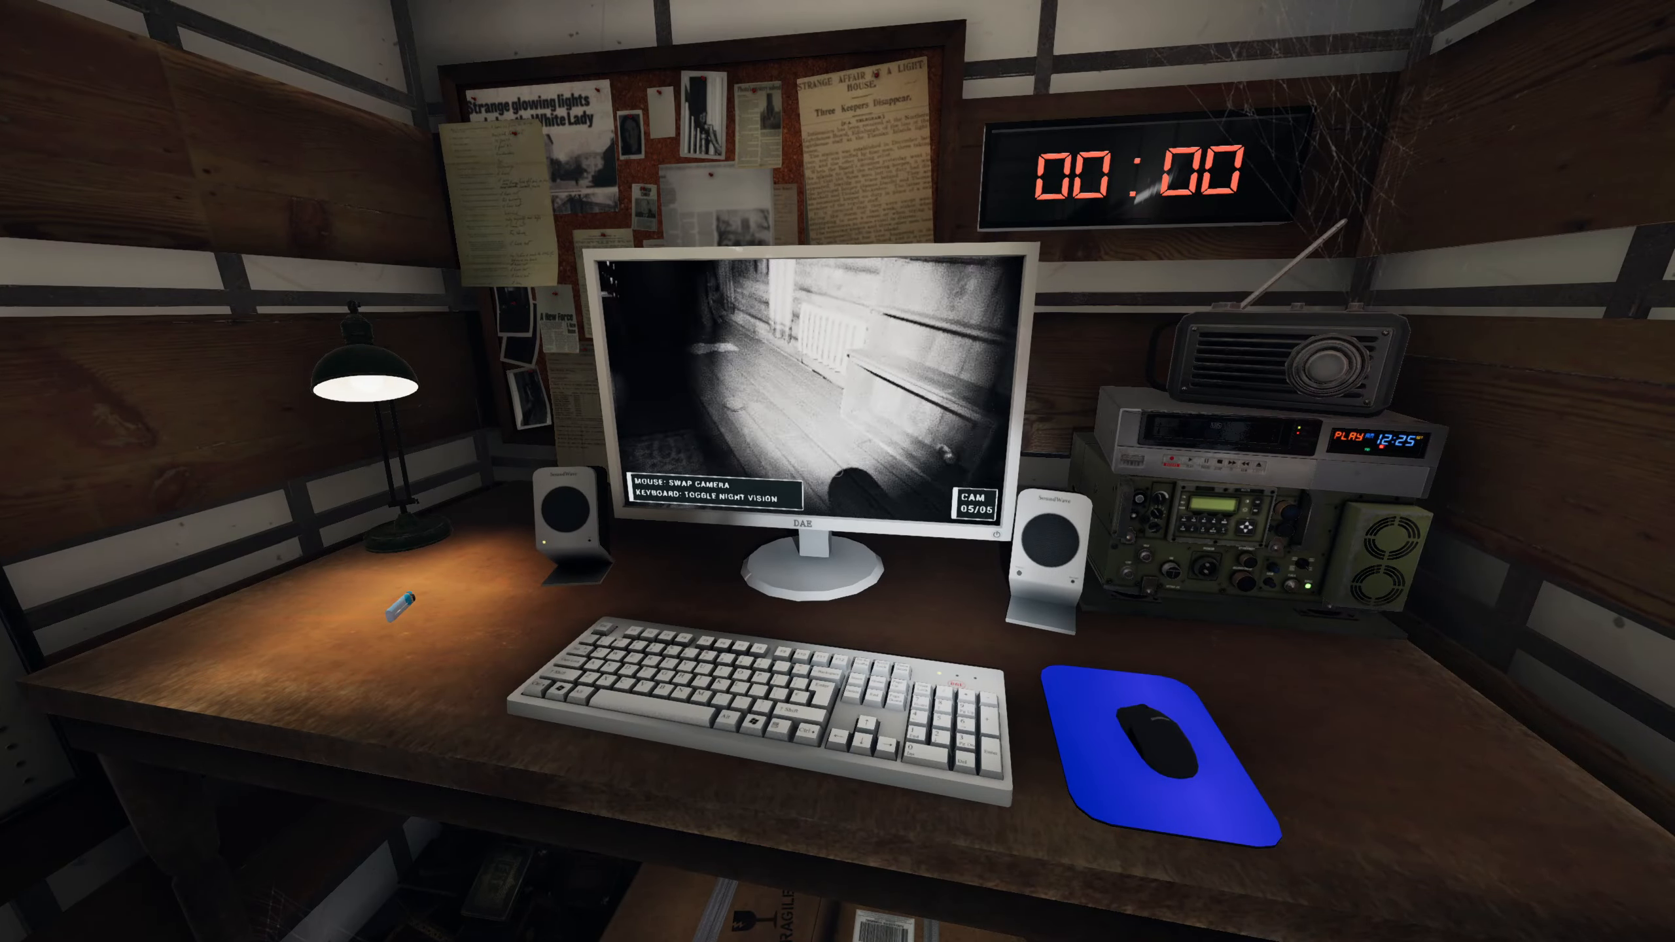
# Mark Spirit Box evidence in the journal and cross Deogen off the ghost list.
pyautogui.click(823, 417)
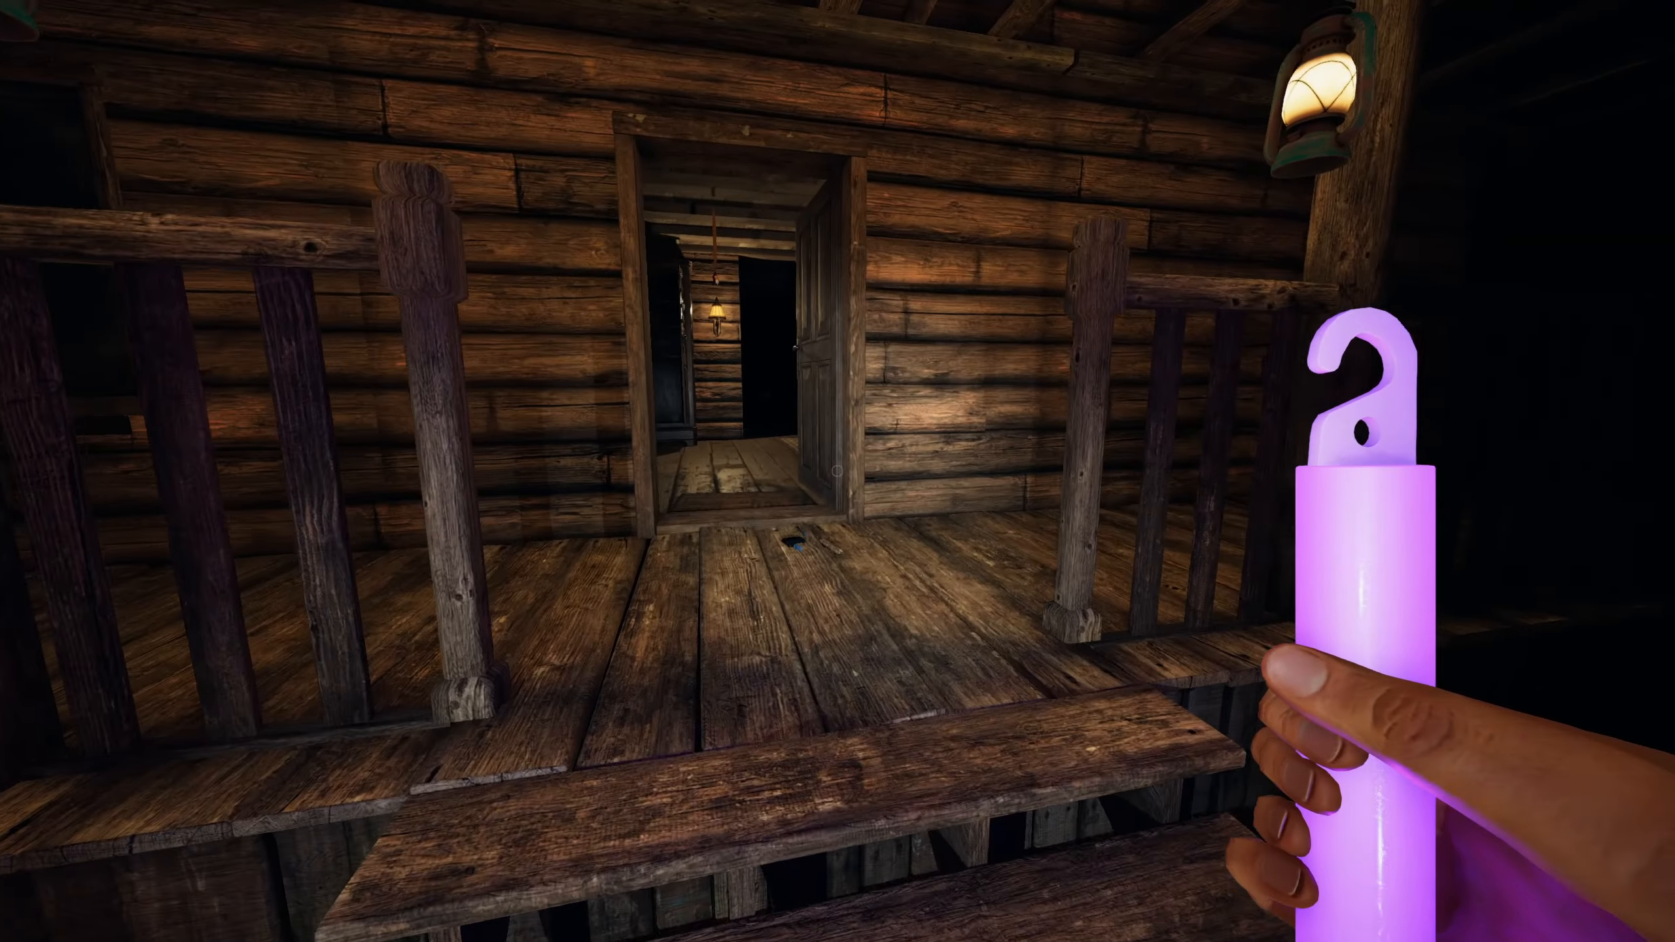
pyautogui.moveTo(838, 471)
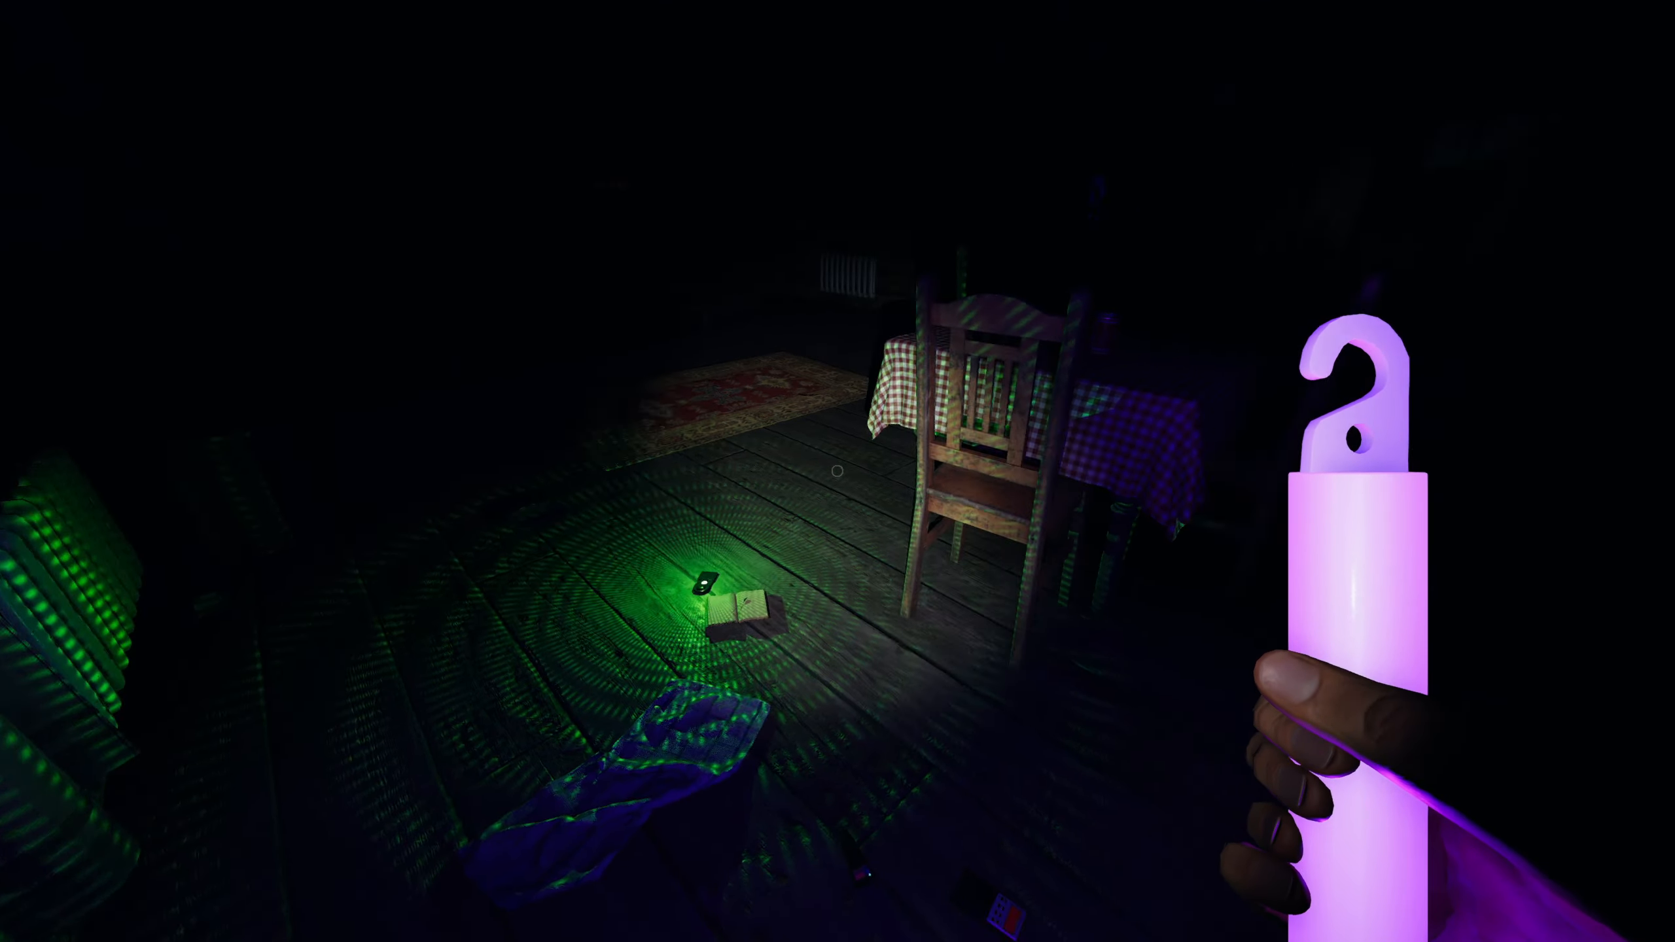
pyautogui.moveTo(837, 471)
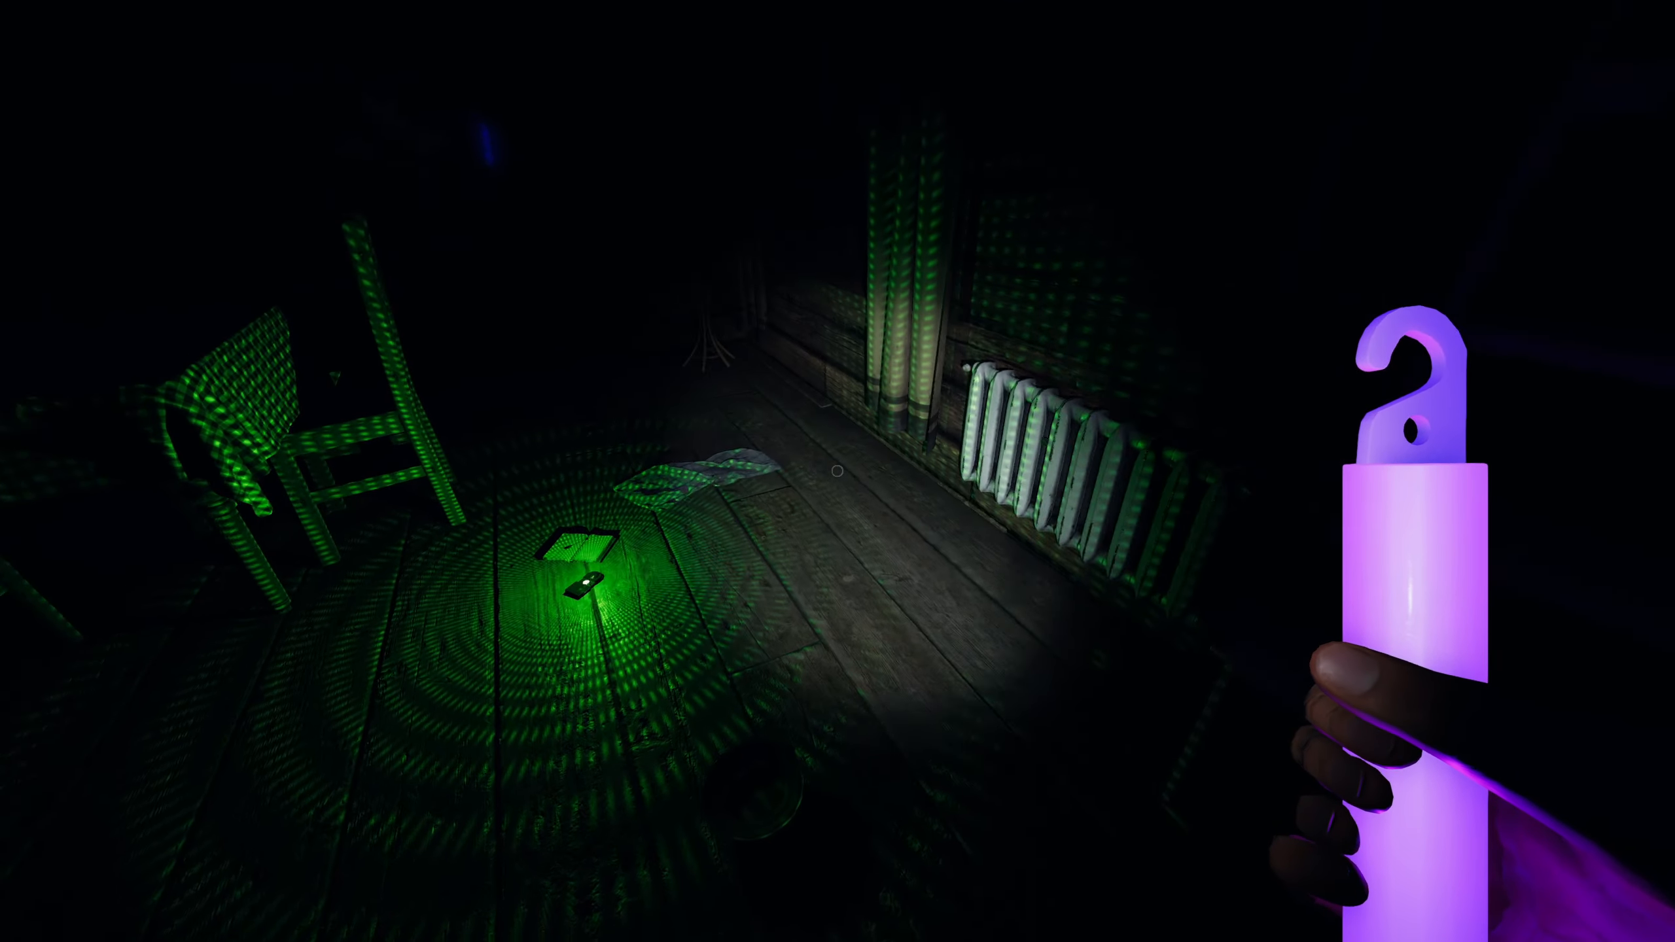
pyautogui.moveTo(837, 471)
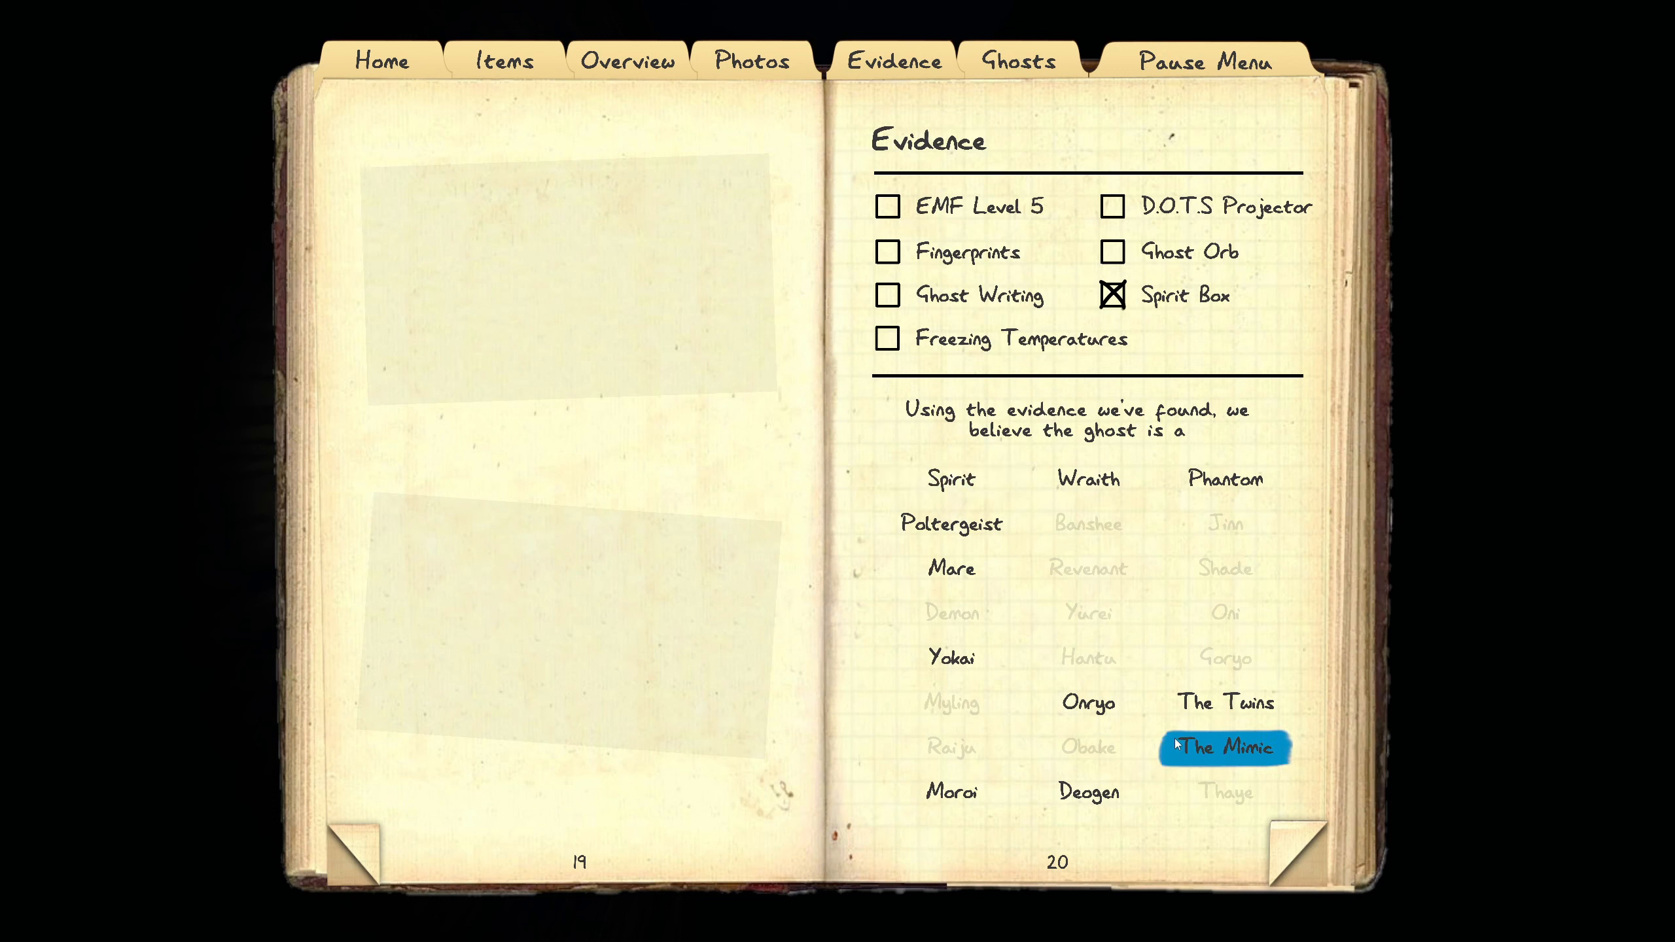
pyautogui.click(1088, 792)
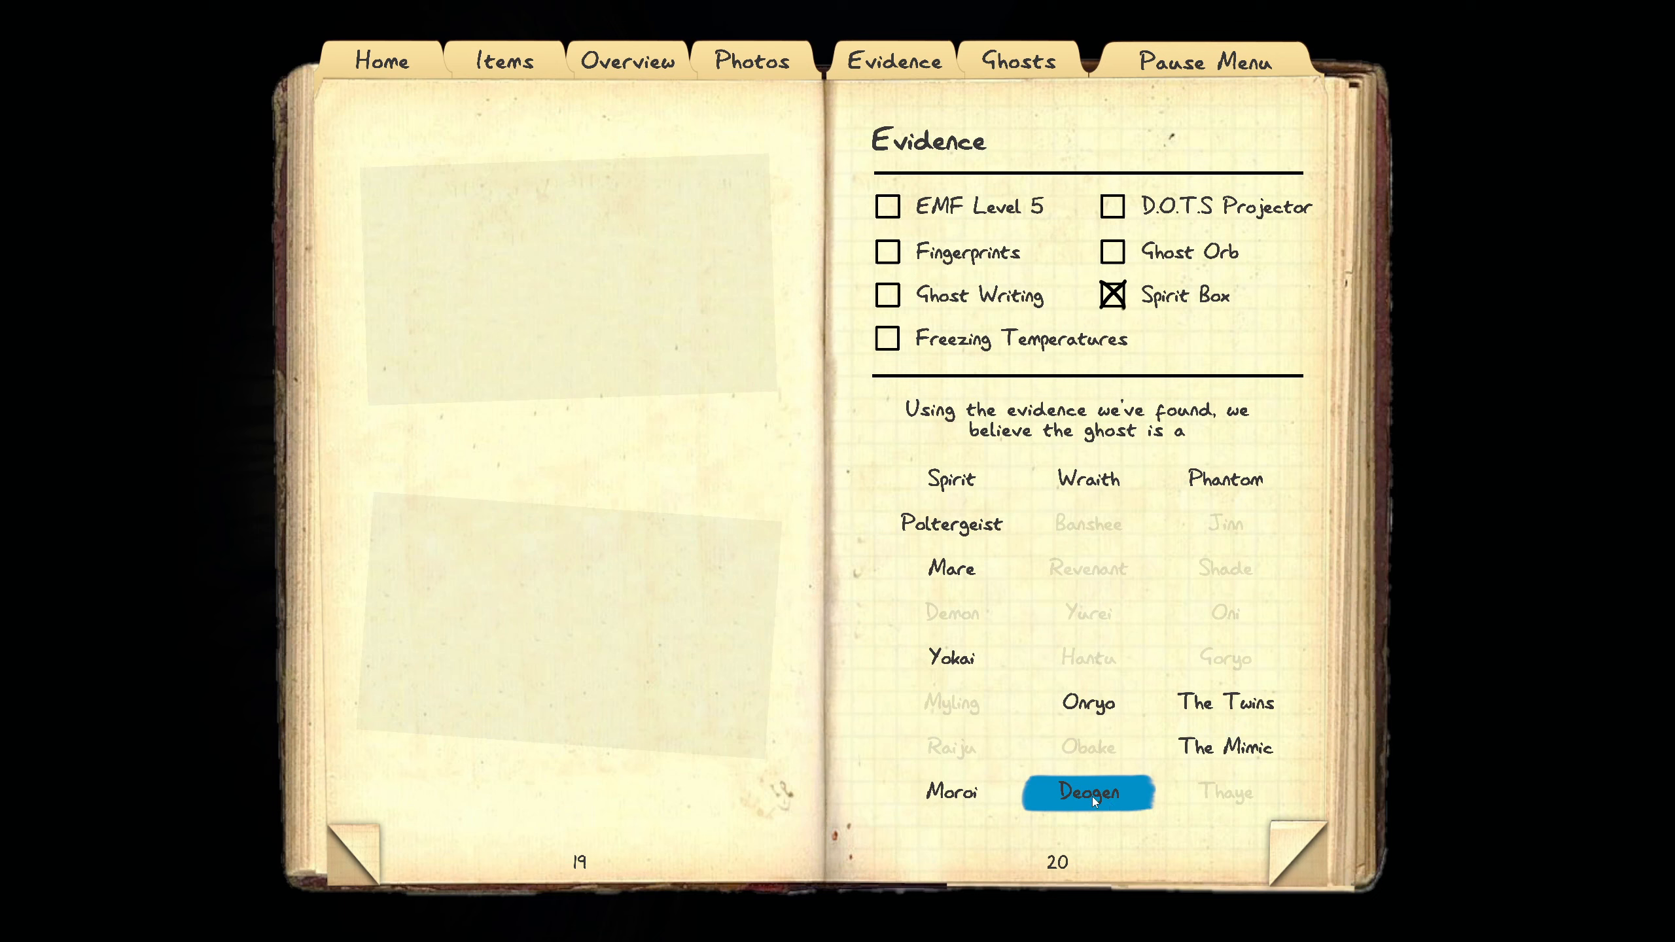
pyautogui.click(1086, 792)
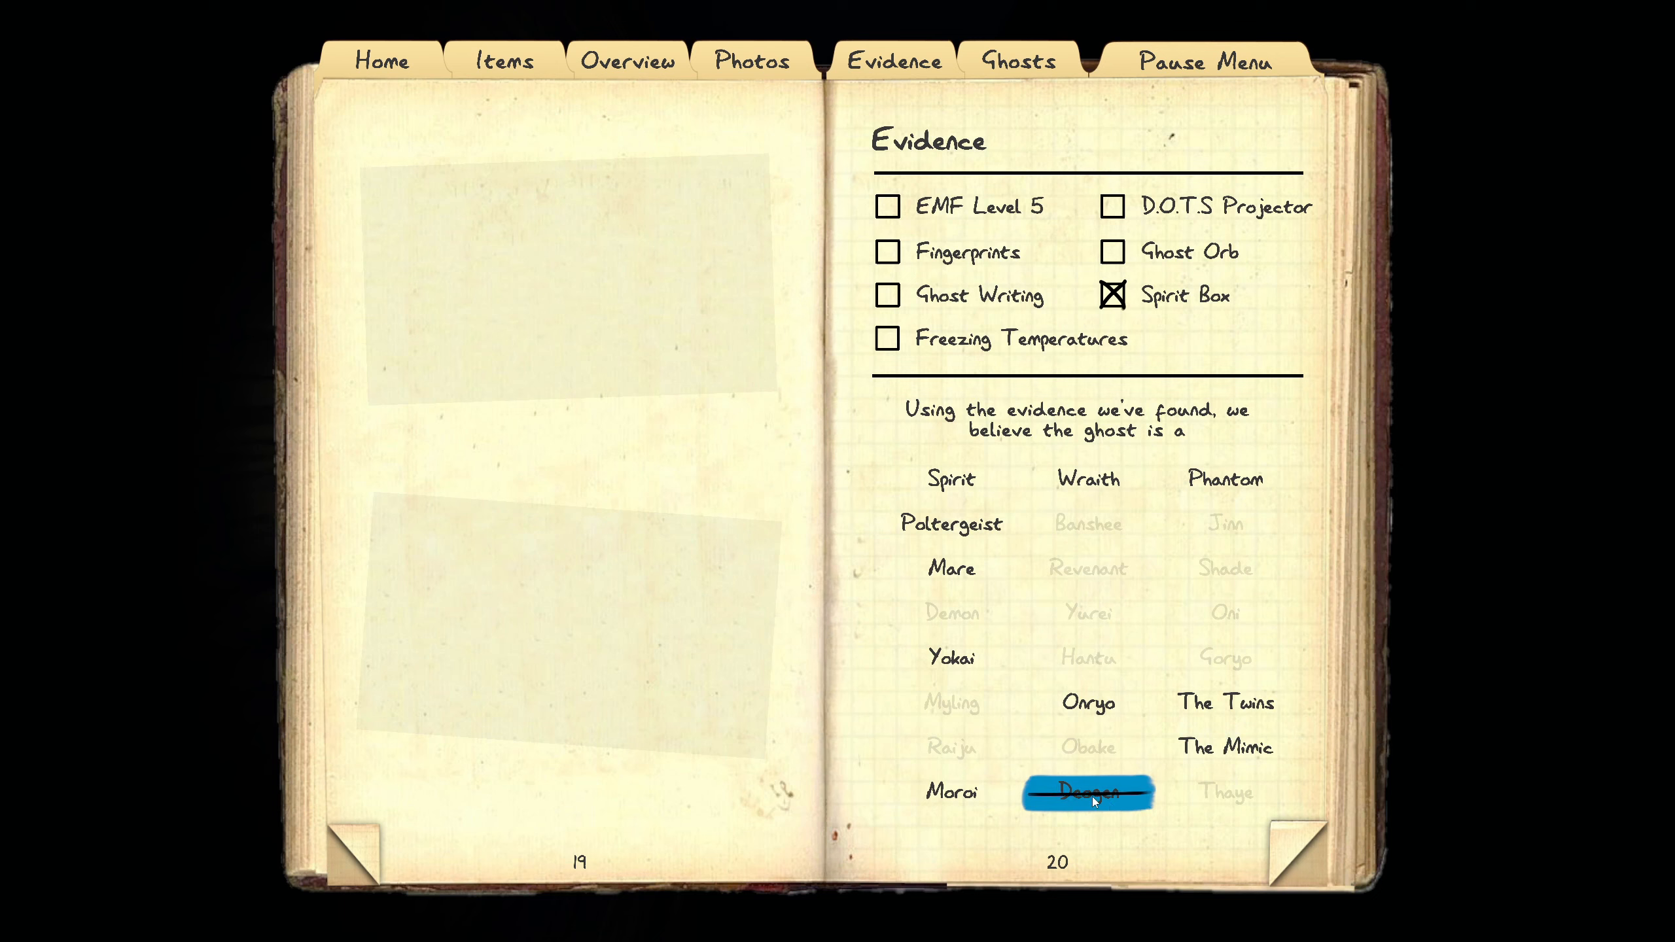
pyautogui.click(950, 792)
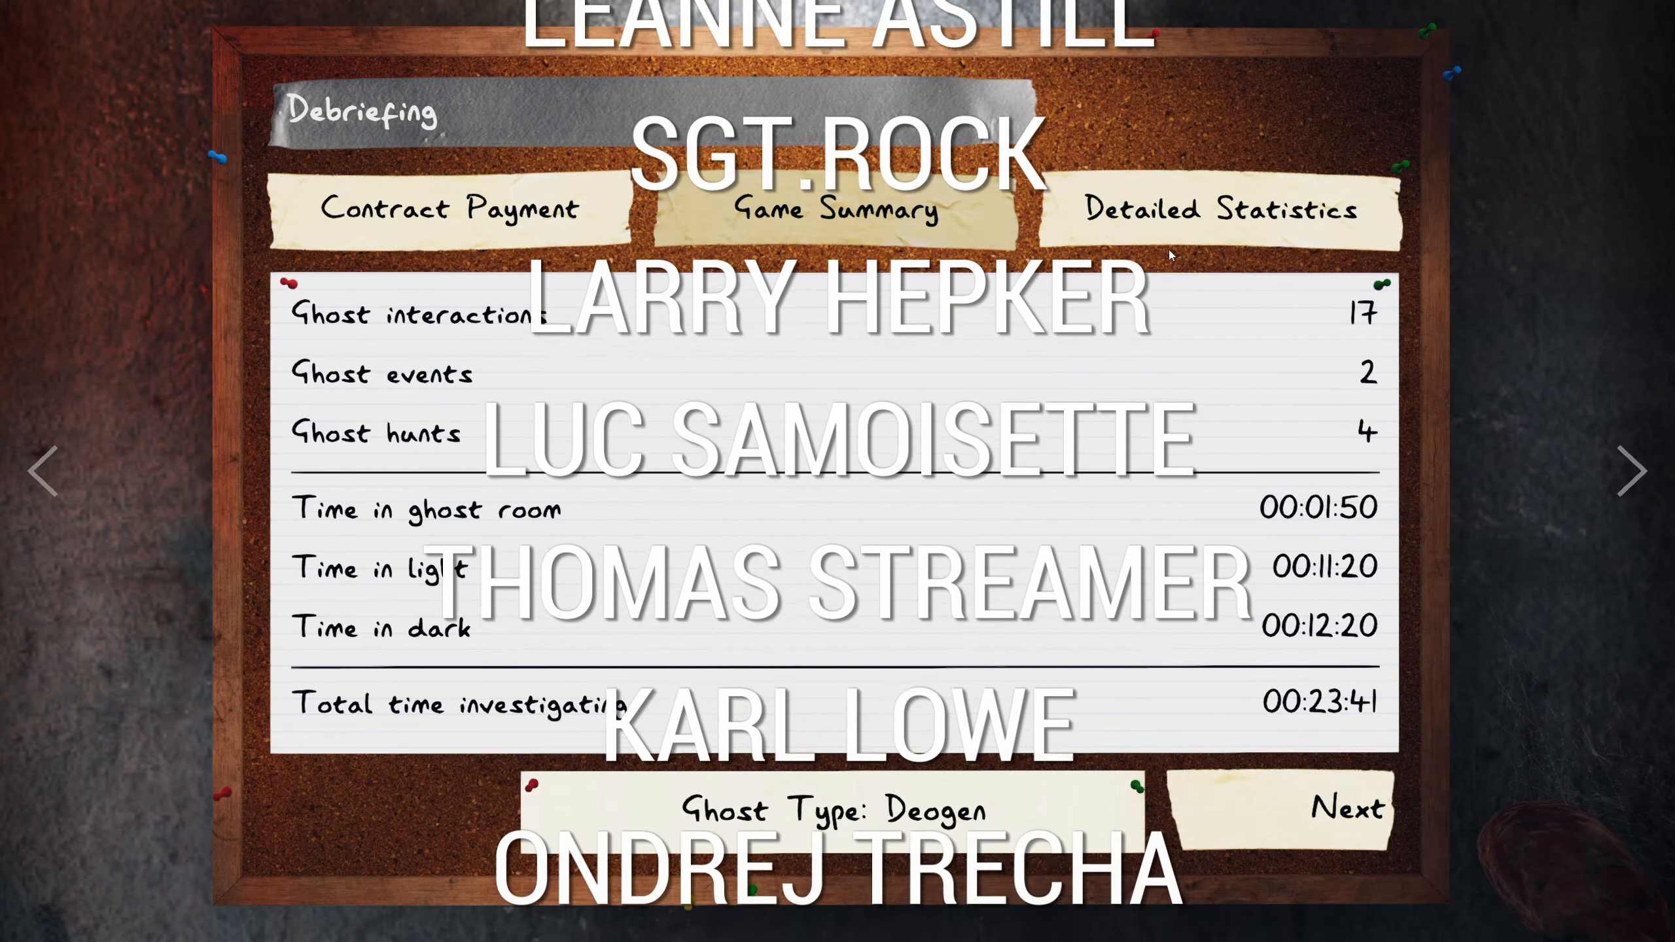
pyautogui.click(1224, 209)
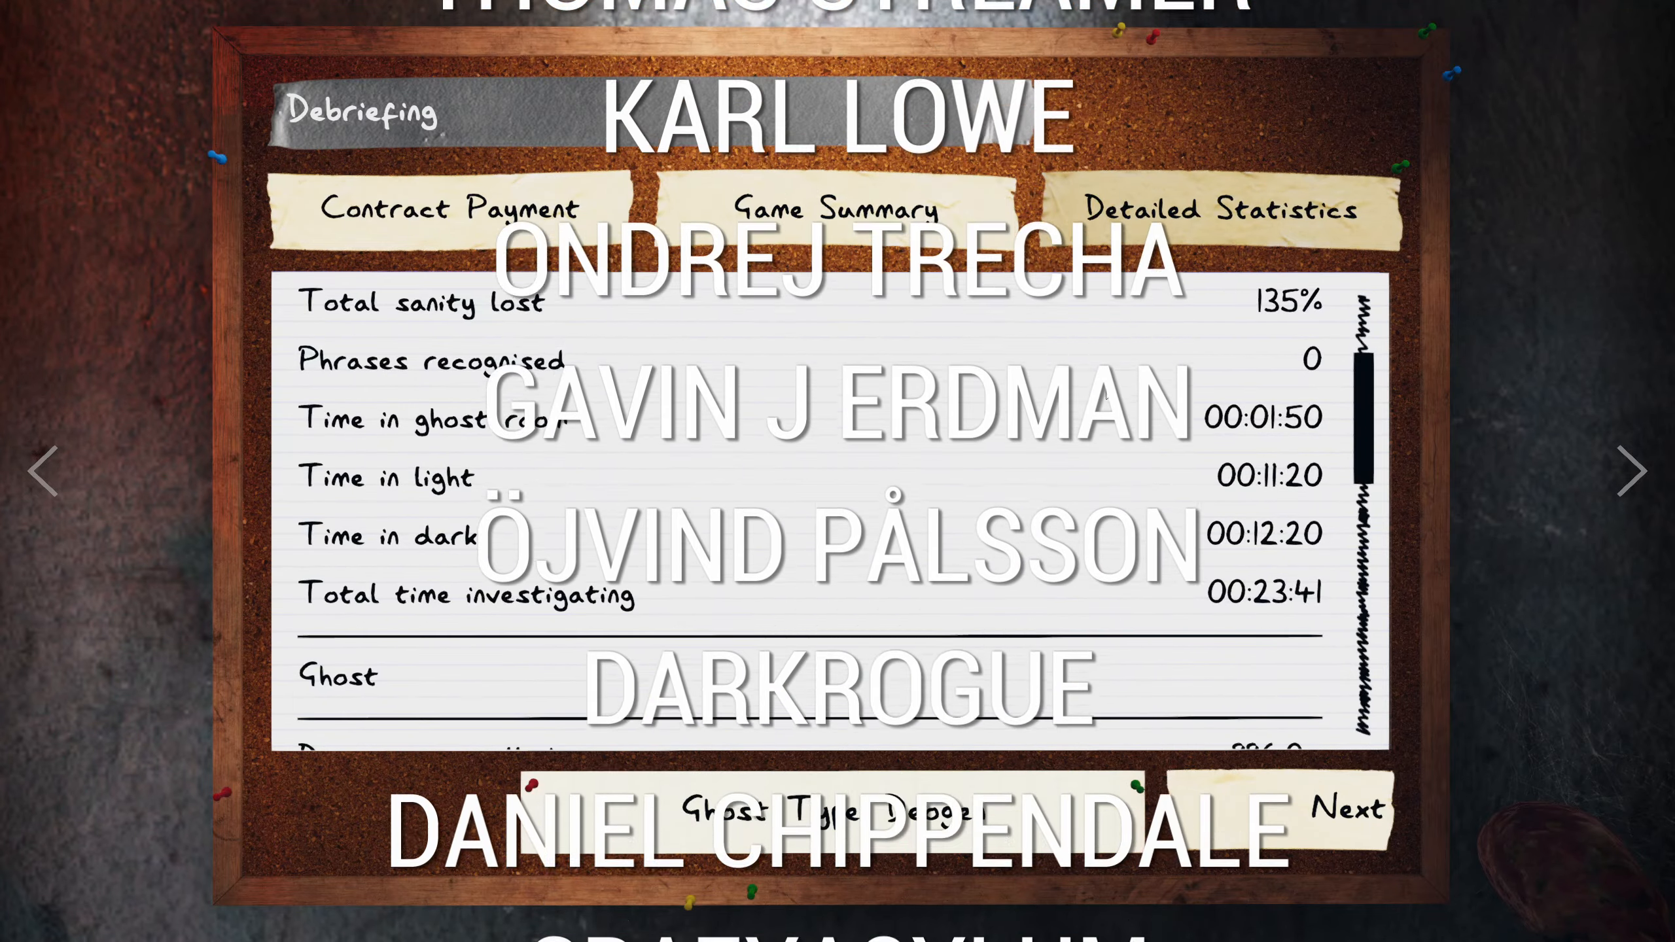
pyautogui.scroll(-3)
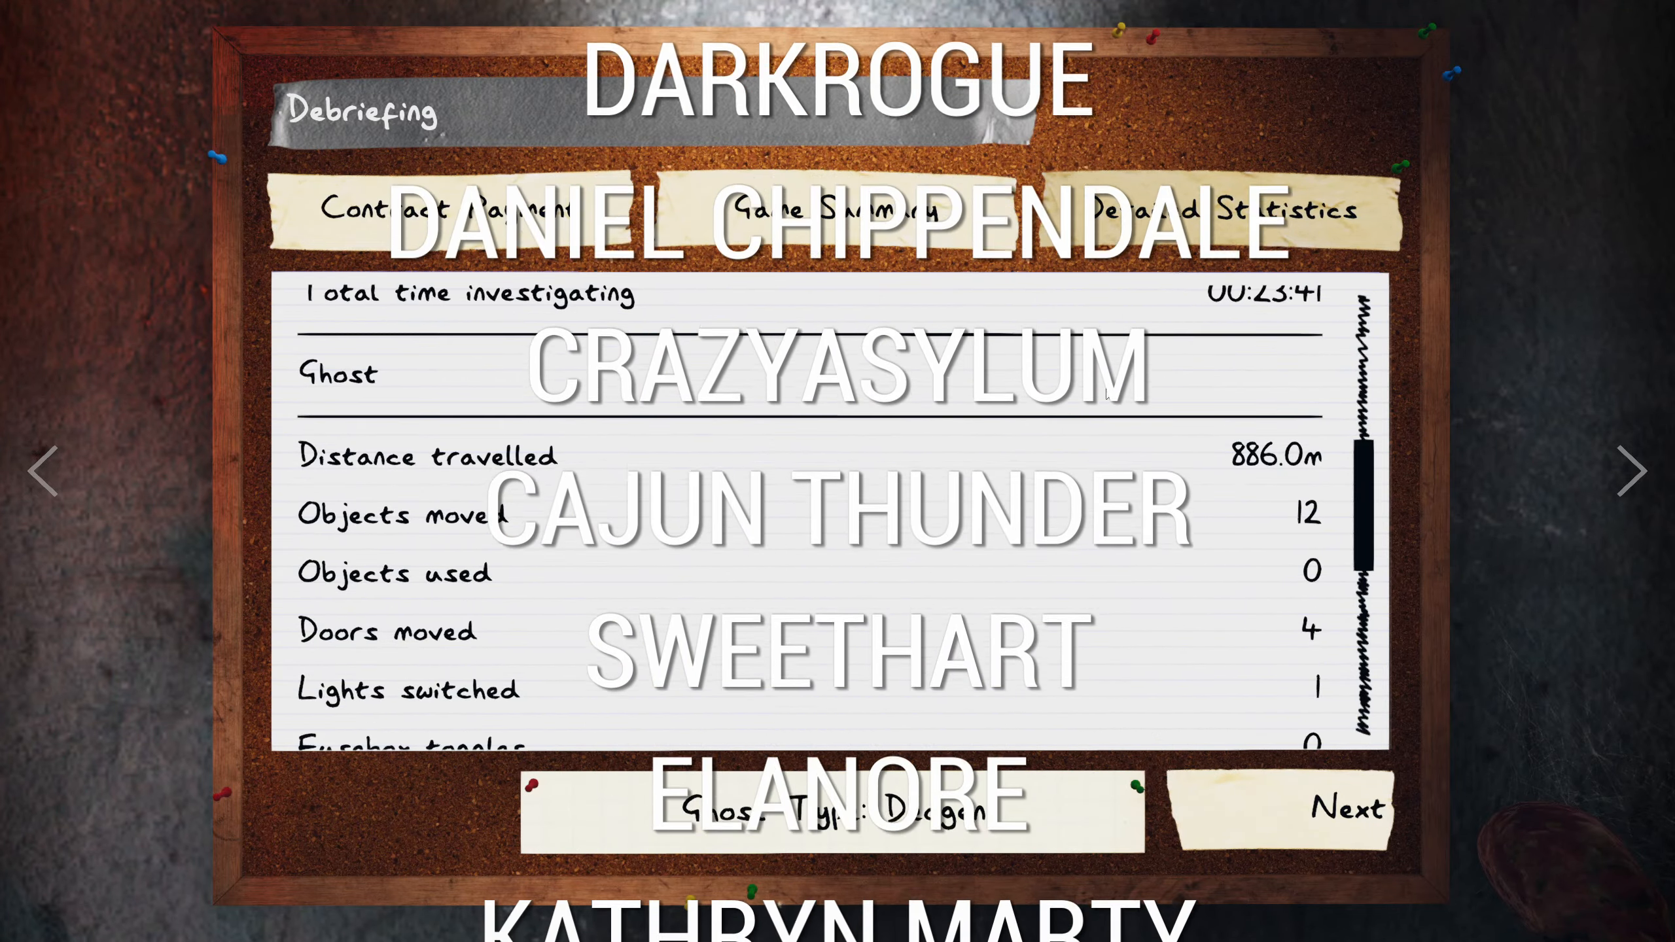